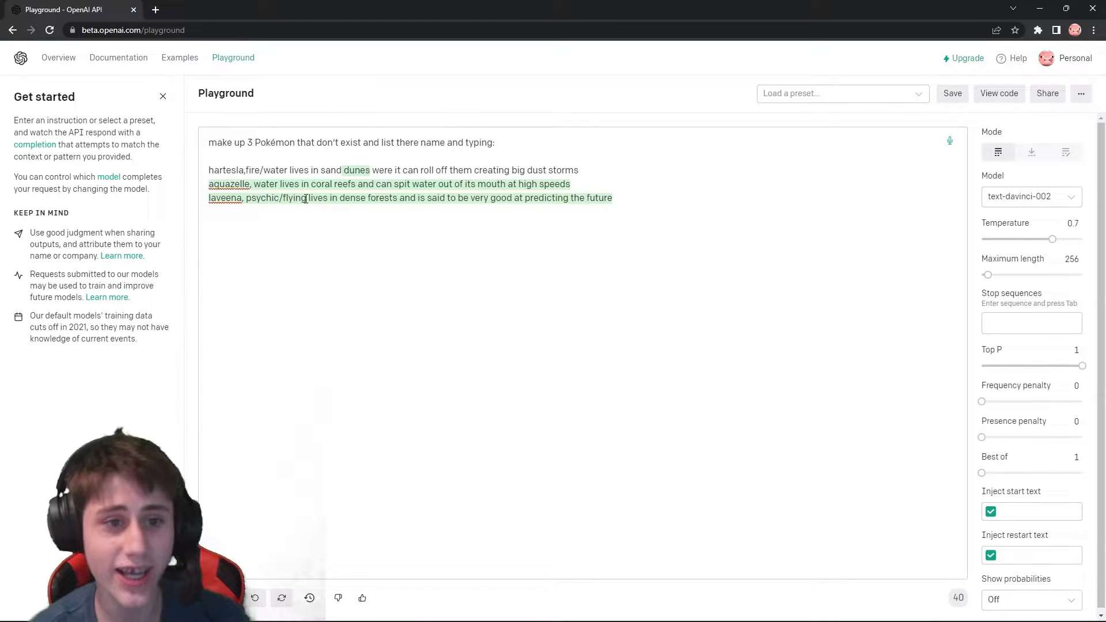
- Regenerate the completion a few times, then produce the longer list of five invented Pokémon
left_click(281, 597)
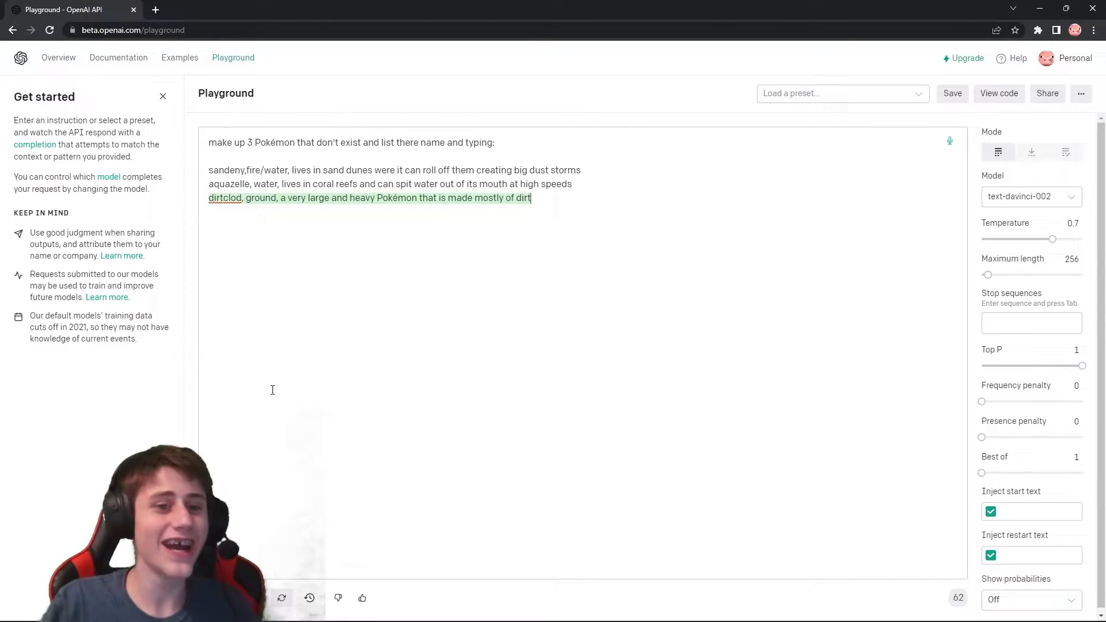
left_click(281, 598)
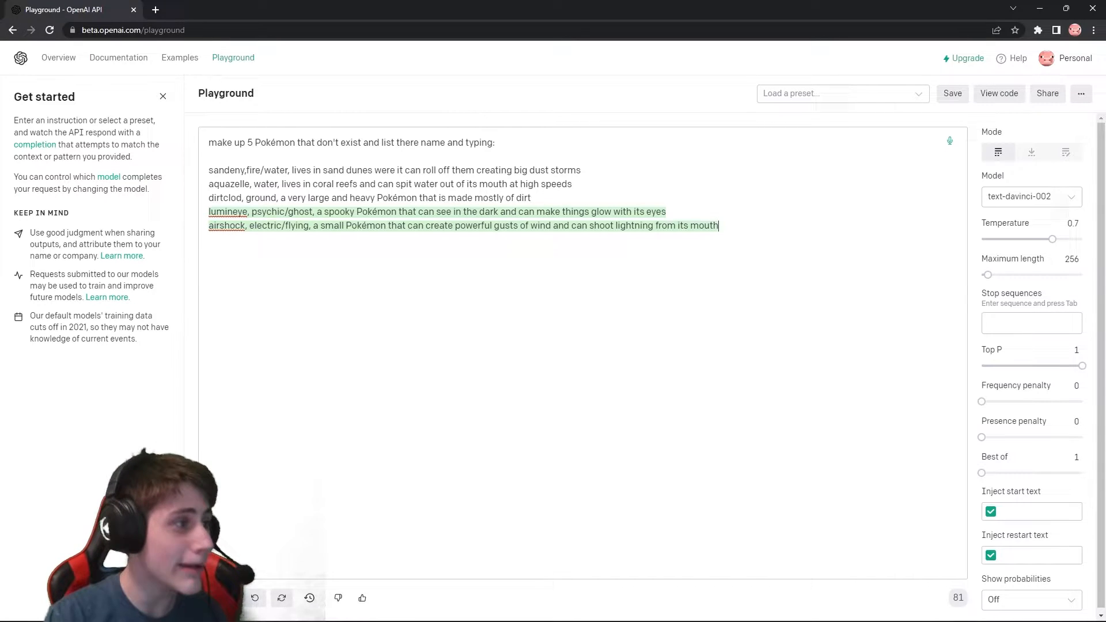
left_click(754, 592)
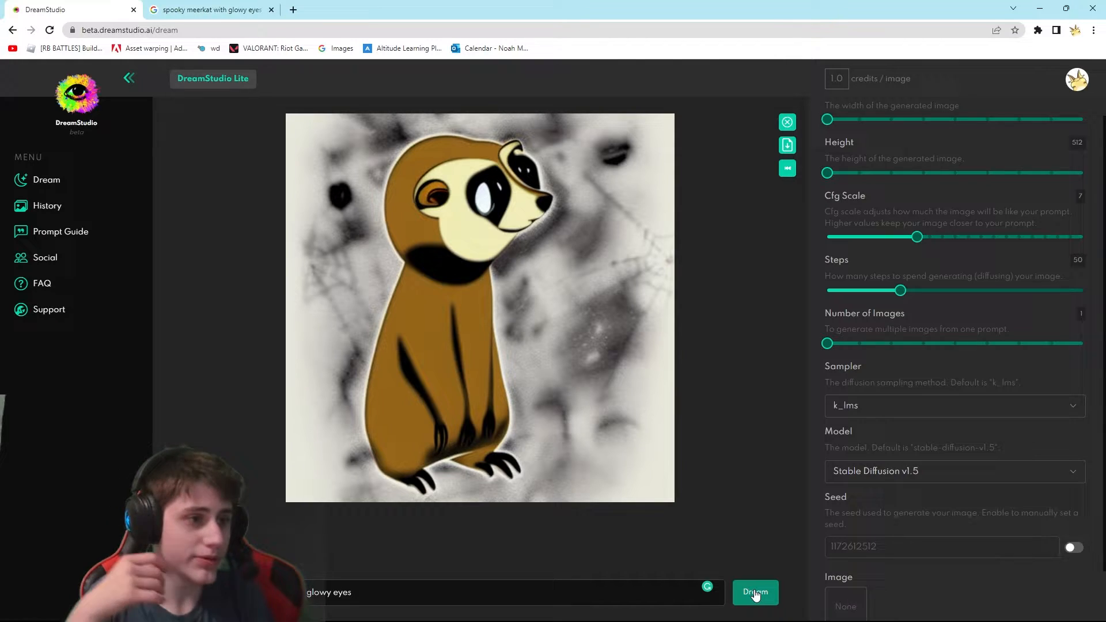
- Generate the Pokémon-style meerkat image with glowing purple eyes from the forest prompt
left_click(755, 592)
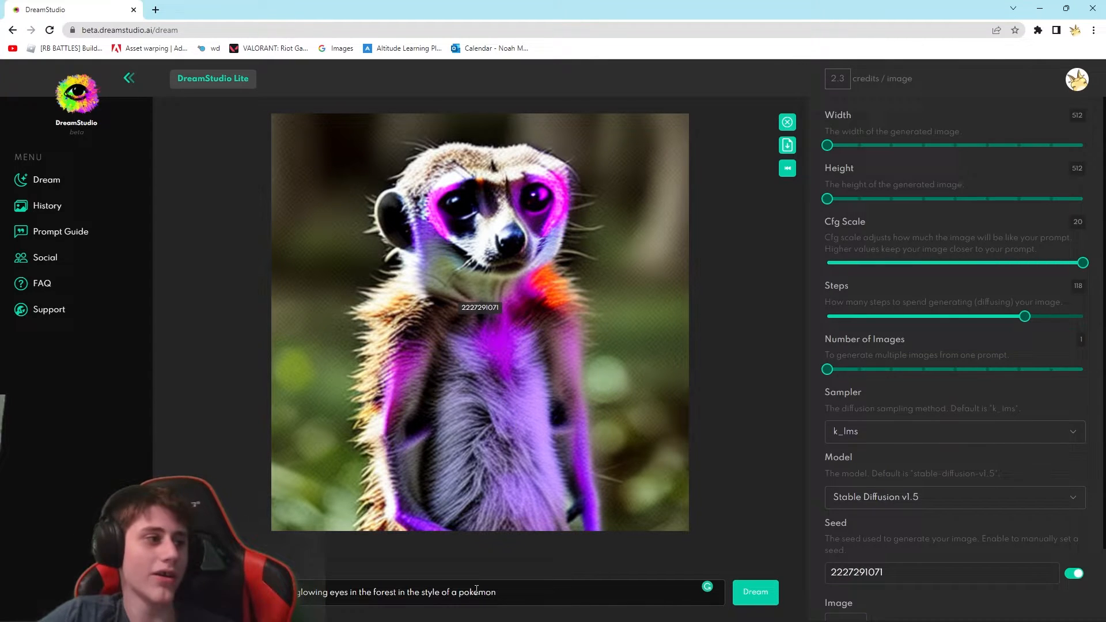
mouse_move(373, 608)
type("made of mostly dirt")
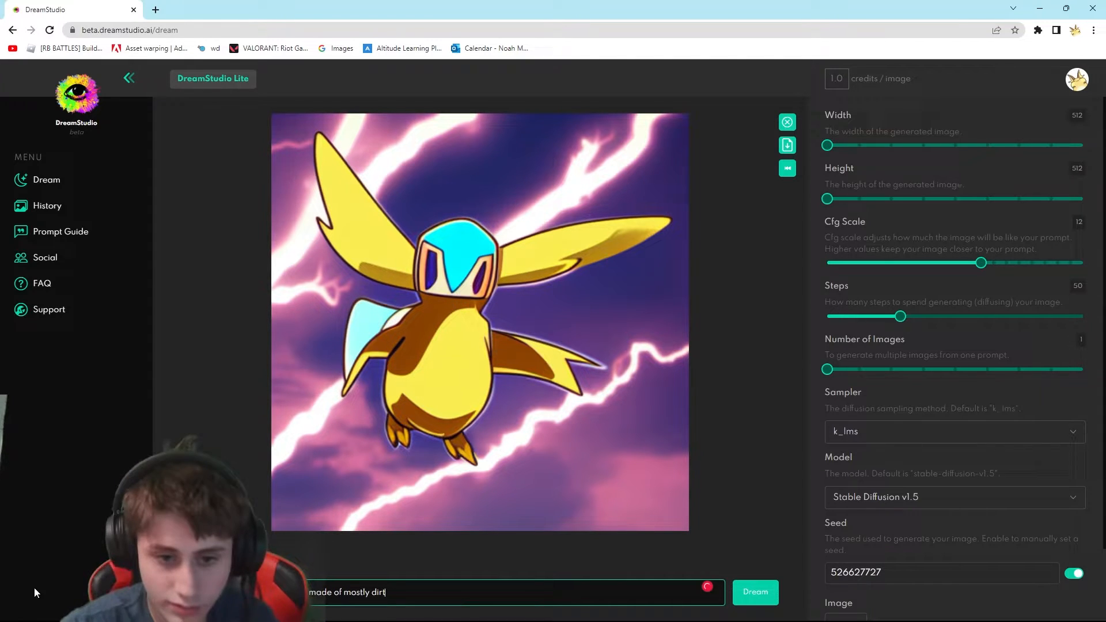
- Generate several images of the huge, heavy brown dirt Pokémon from the prompt
left_click(754, 592)
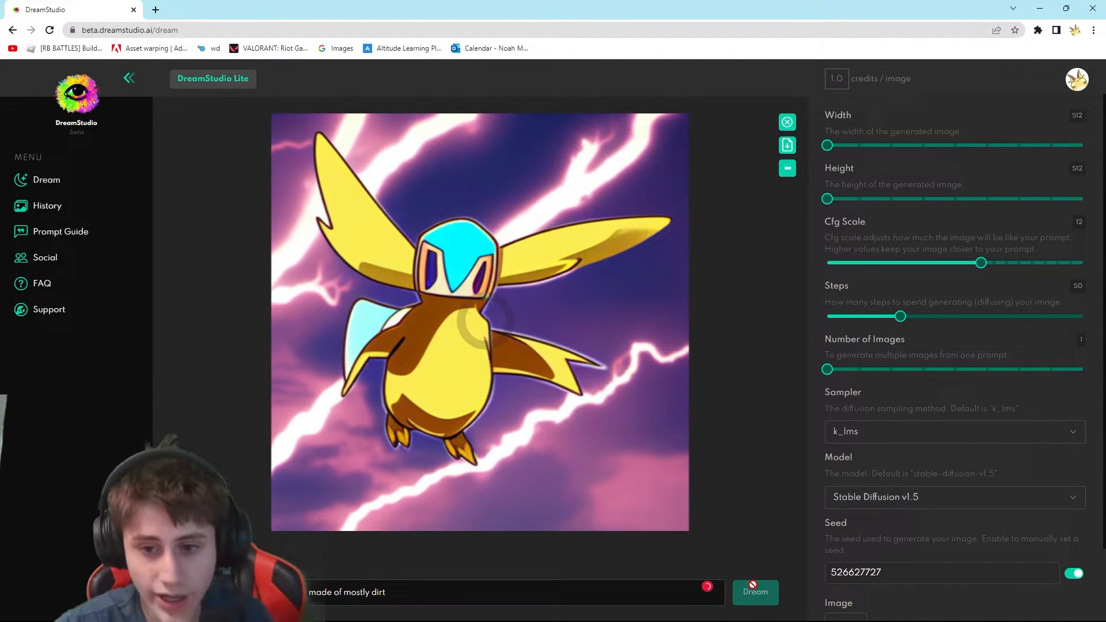
left_click(754, 592)
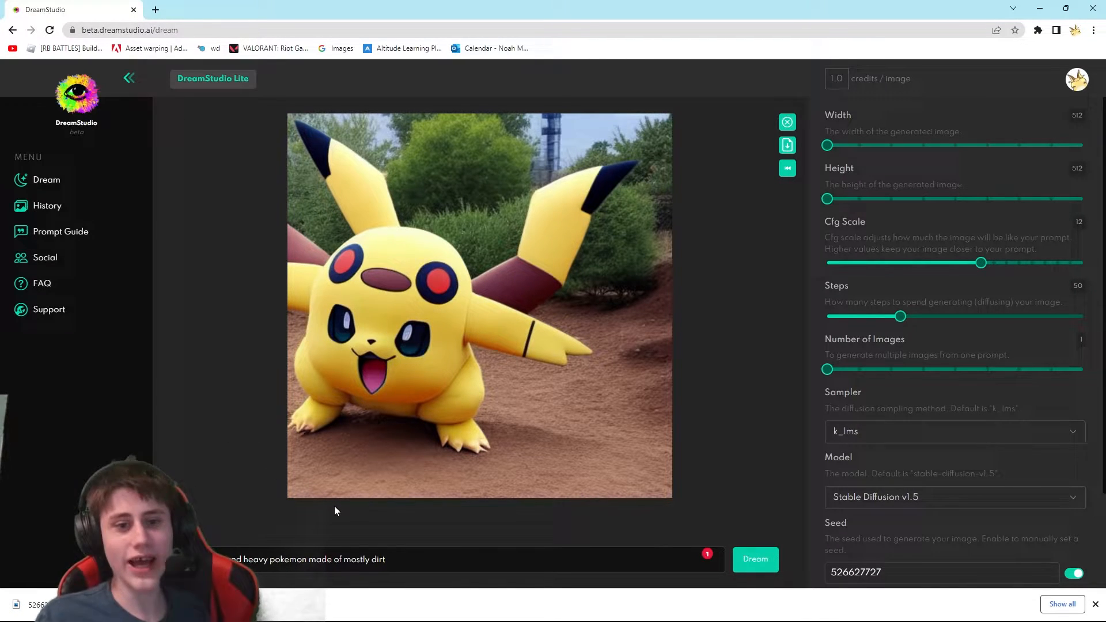
left_click(753, 558)
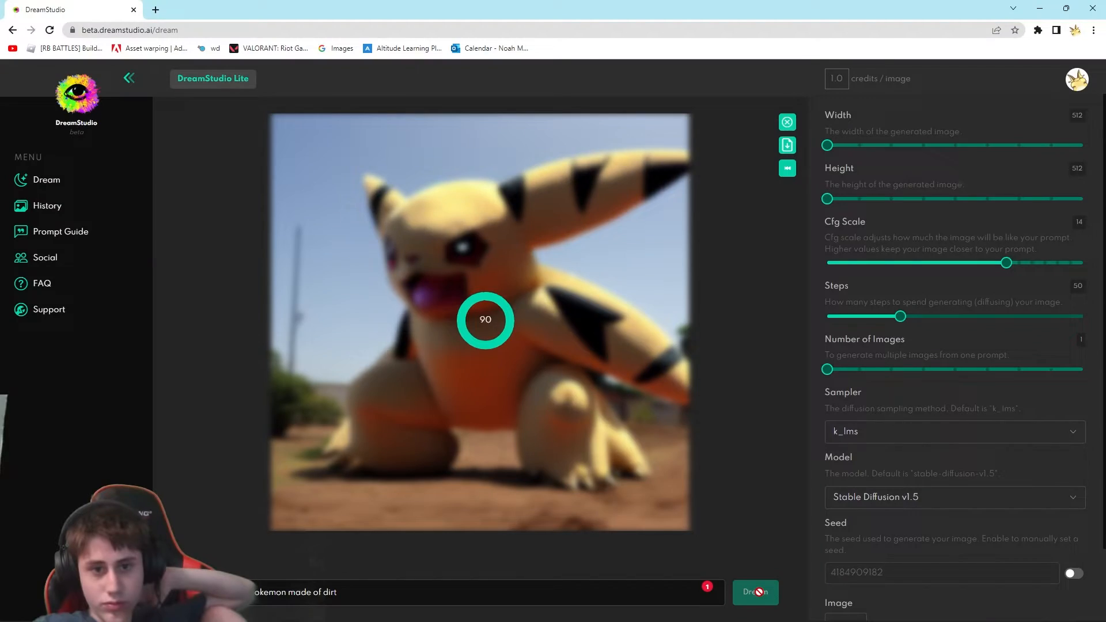
left_click(754, 592)
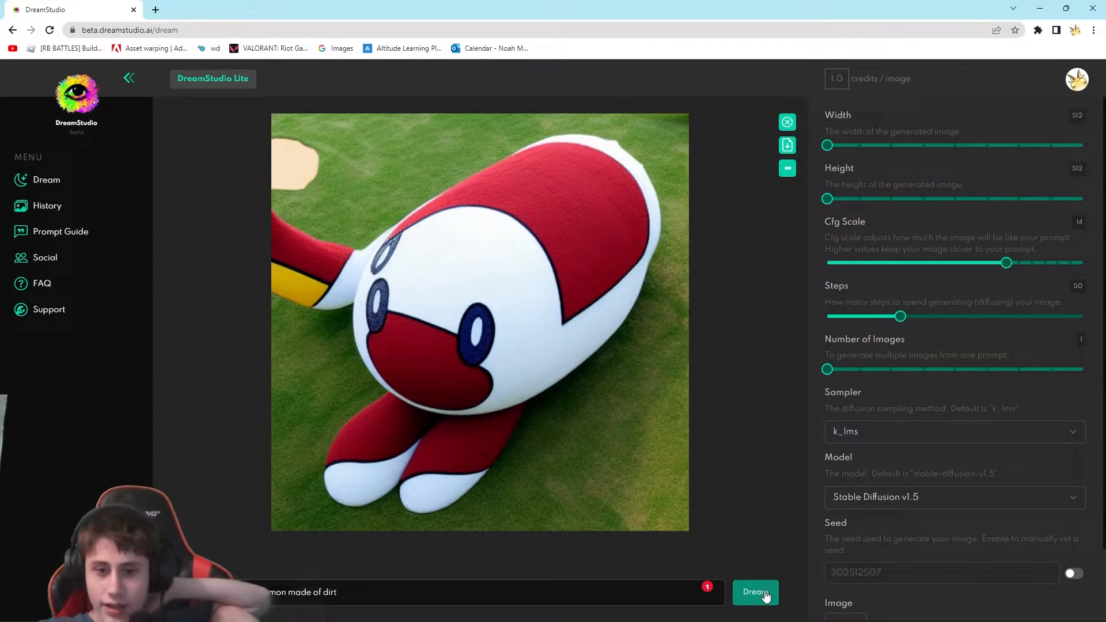
left_click(755, 592)
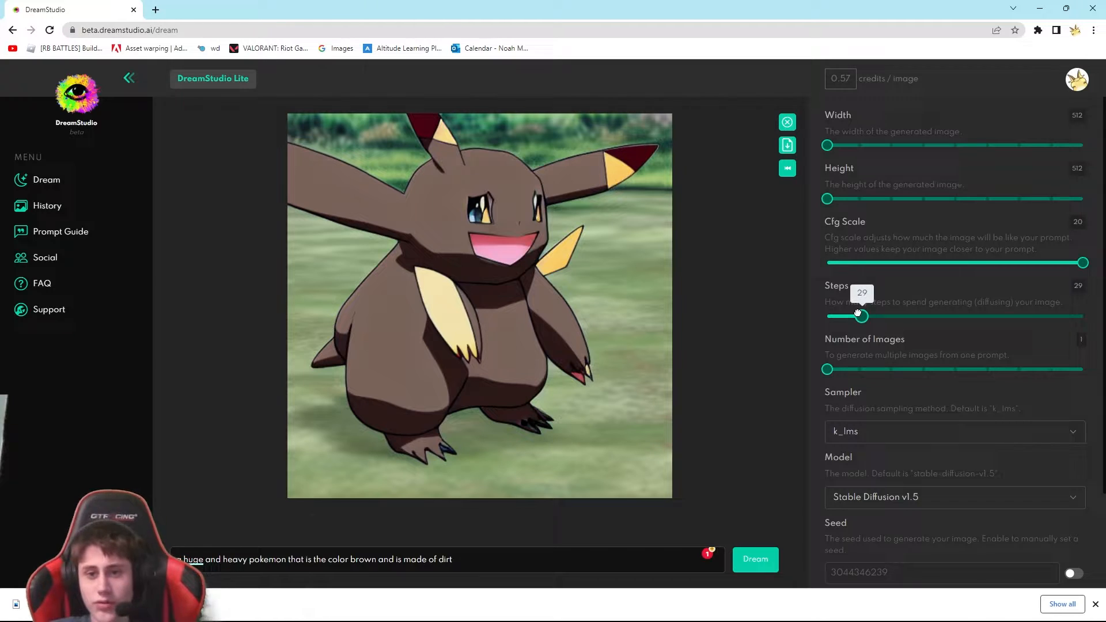
- Lower Steps to 10 and regenerate the brown dirt Pokémon twice at low detail
left_click_drag(858, 316, 827, 316)
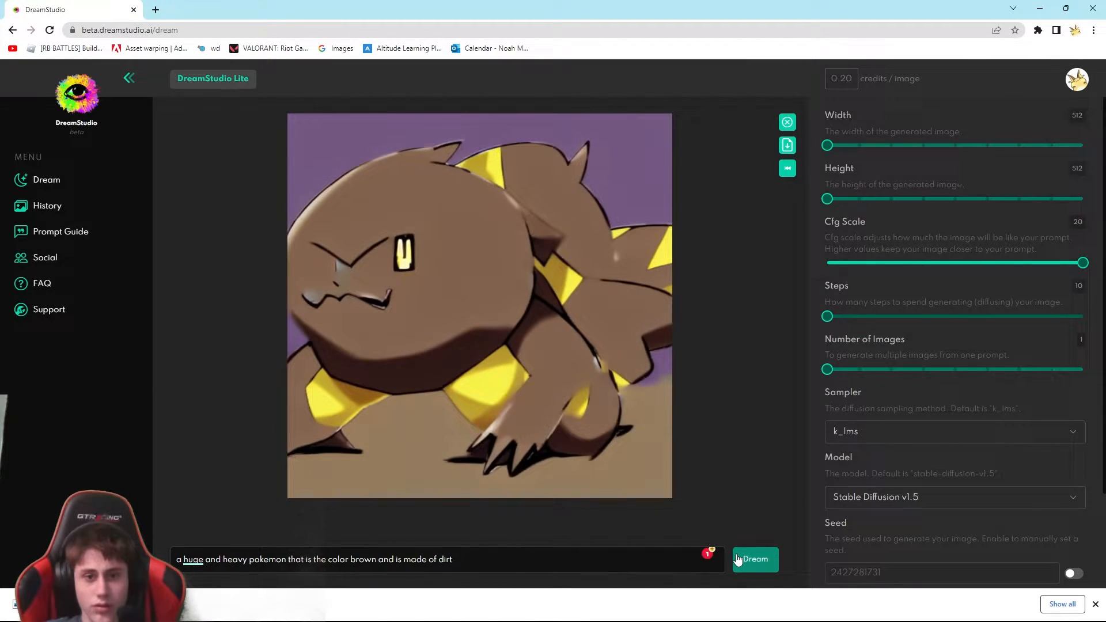
left_click(753, 559)
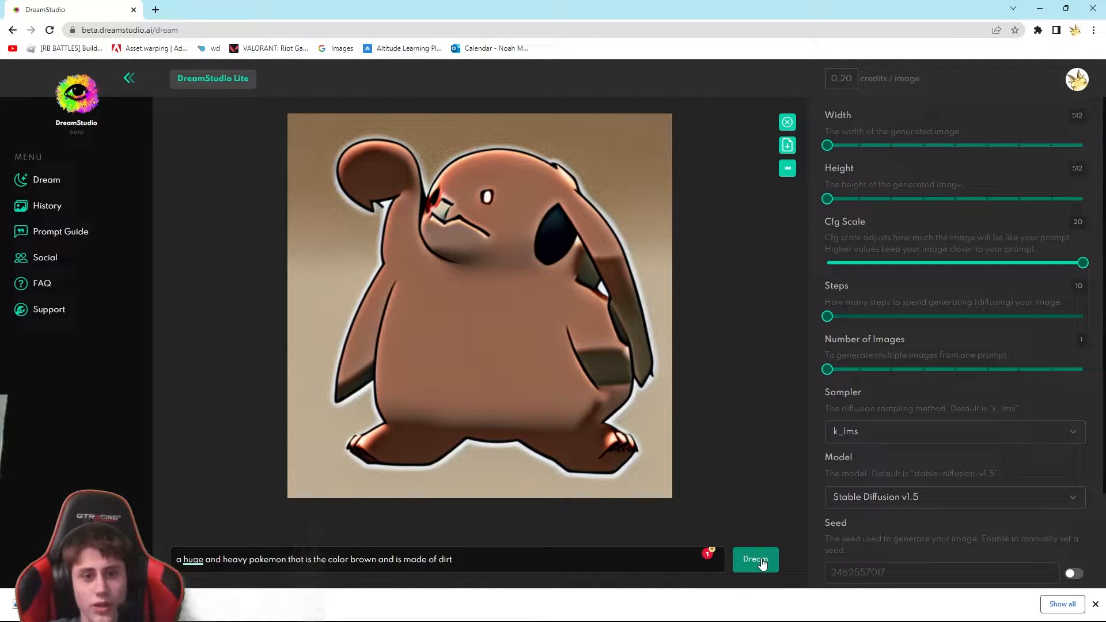
left_click(753, 559)
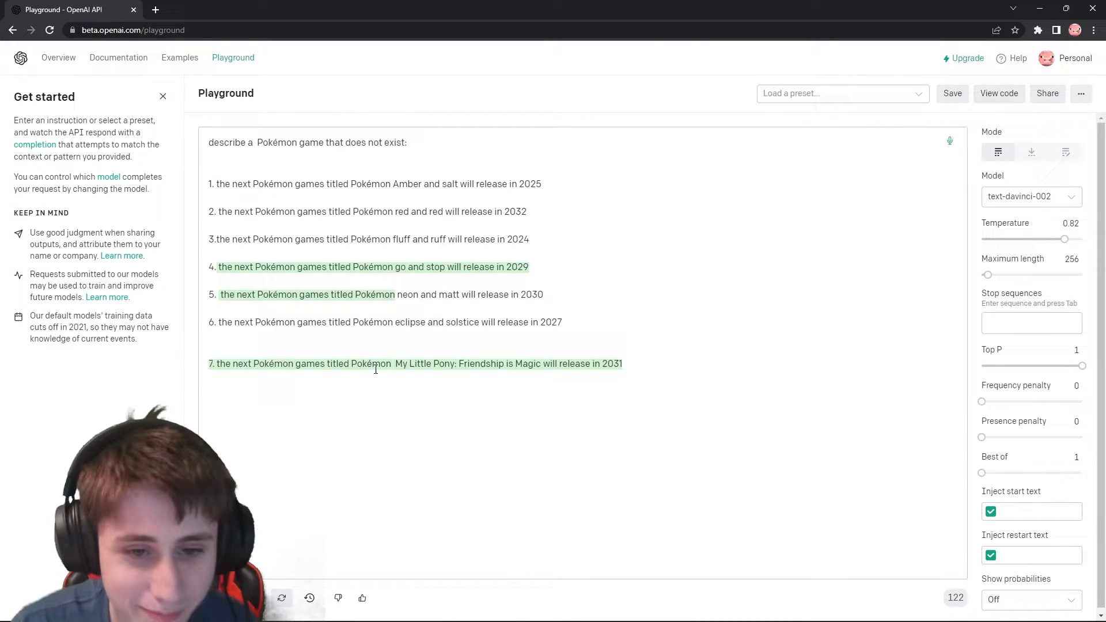
- Select the last generated game title in the made-up Pokémon release list
left_click_drag(375, 370, 444, 369)
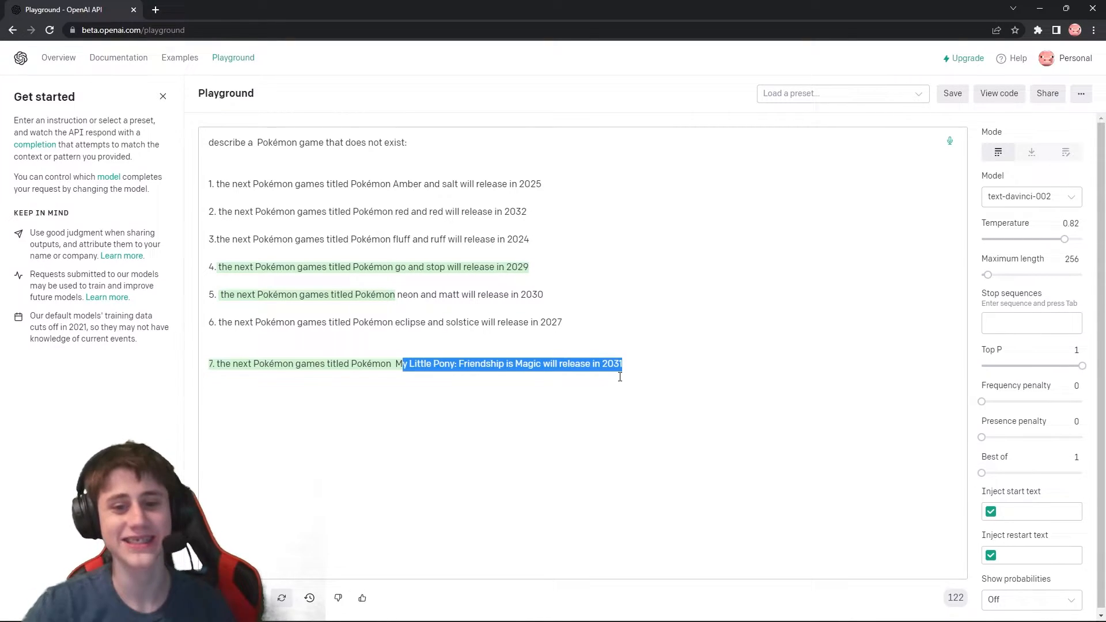
left_click(206, 363)
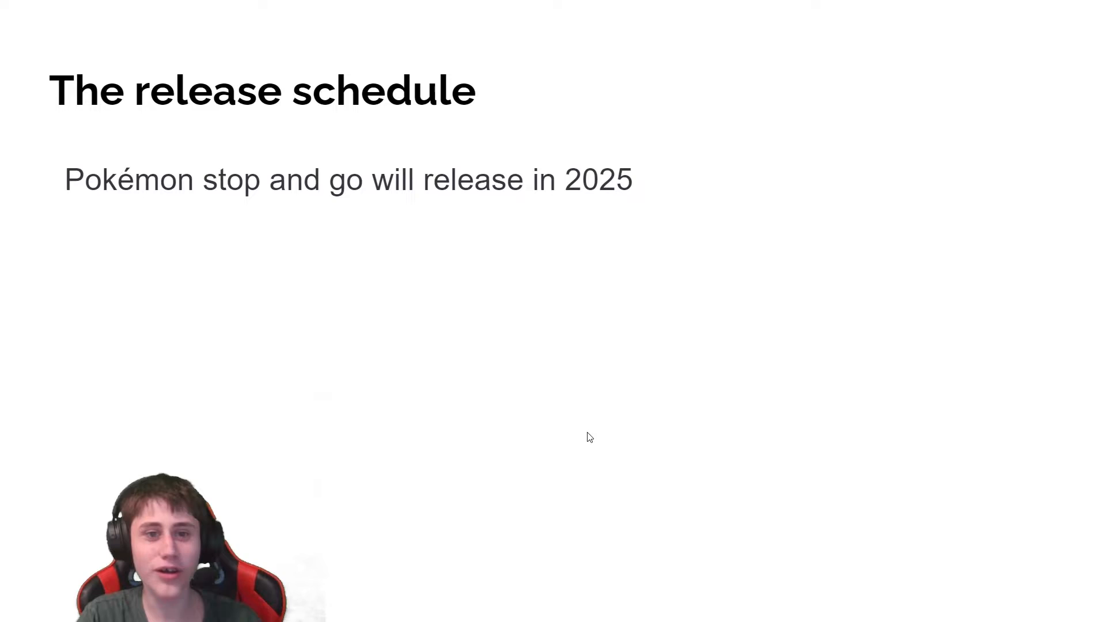
mouse_move(711, 463)
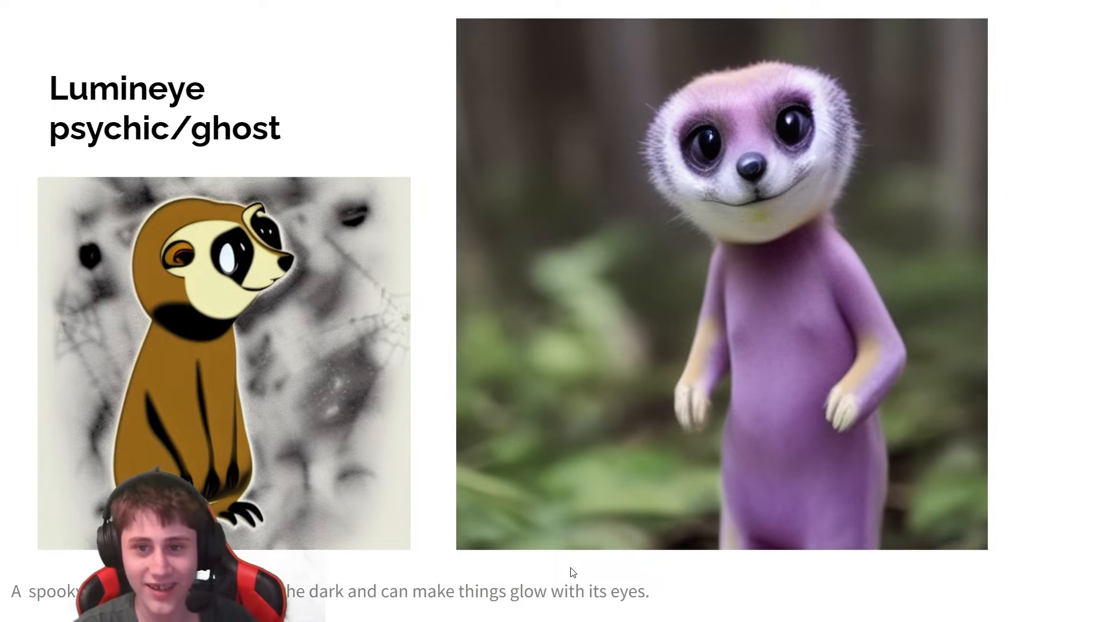
mouse_move(721, 606)
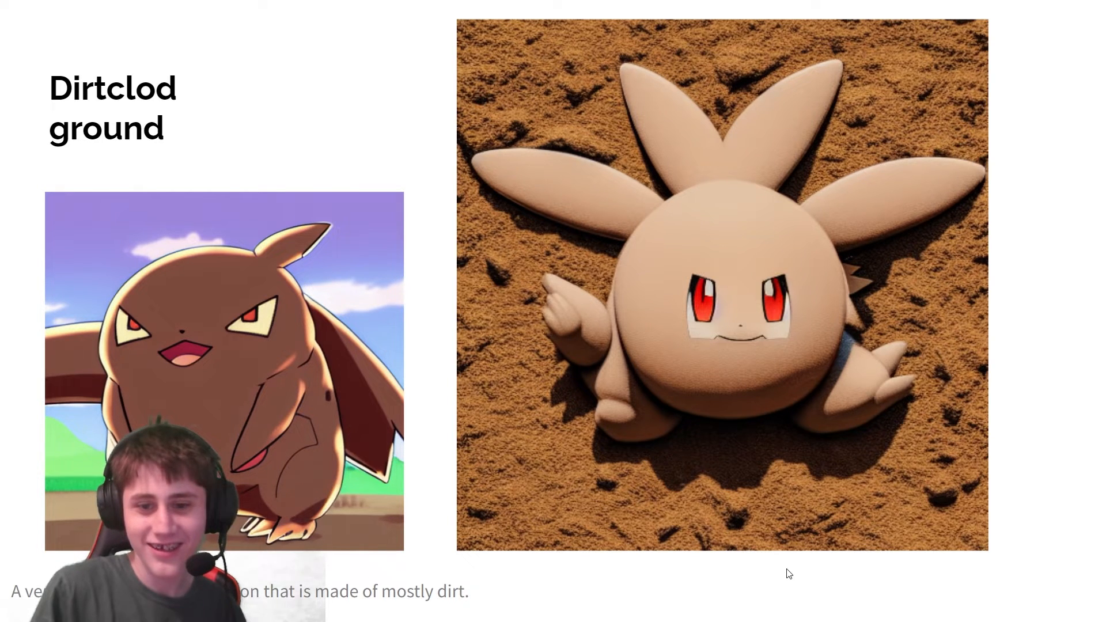
- Advance to the Dirtclod ground slide with its creature images
key("Right")
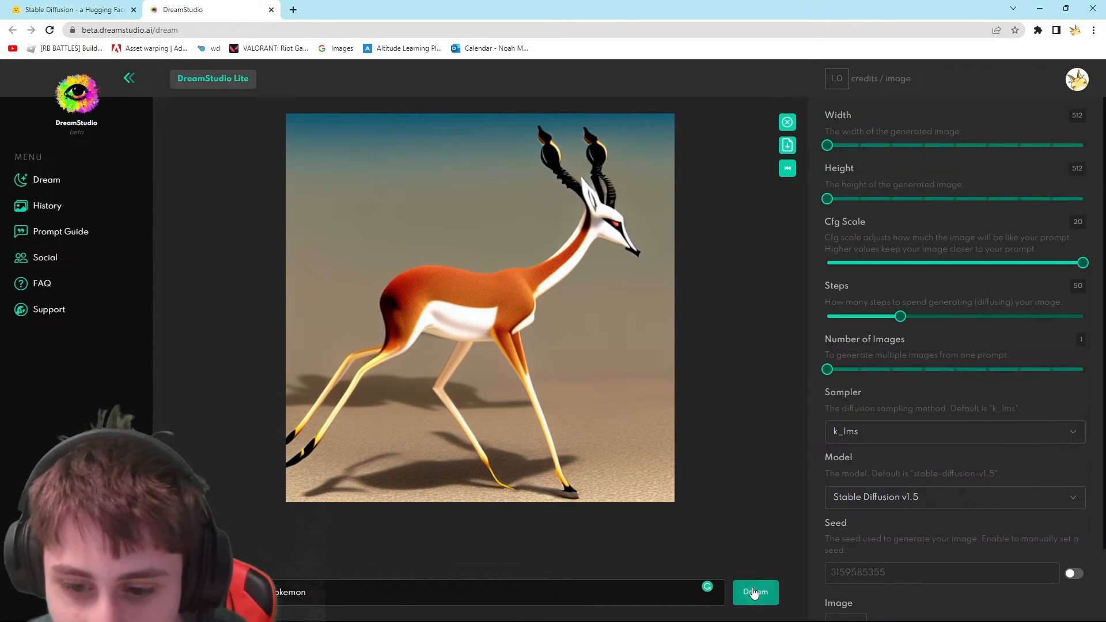
left_click(754, 592)
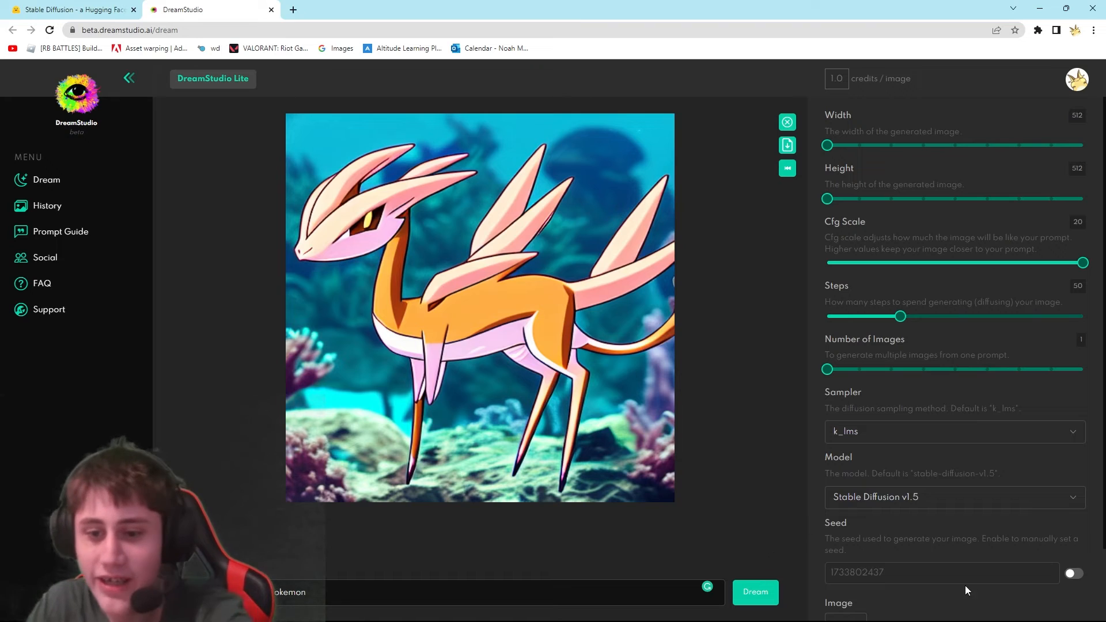
left_click(1073, 572)
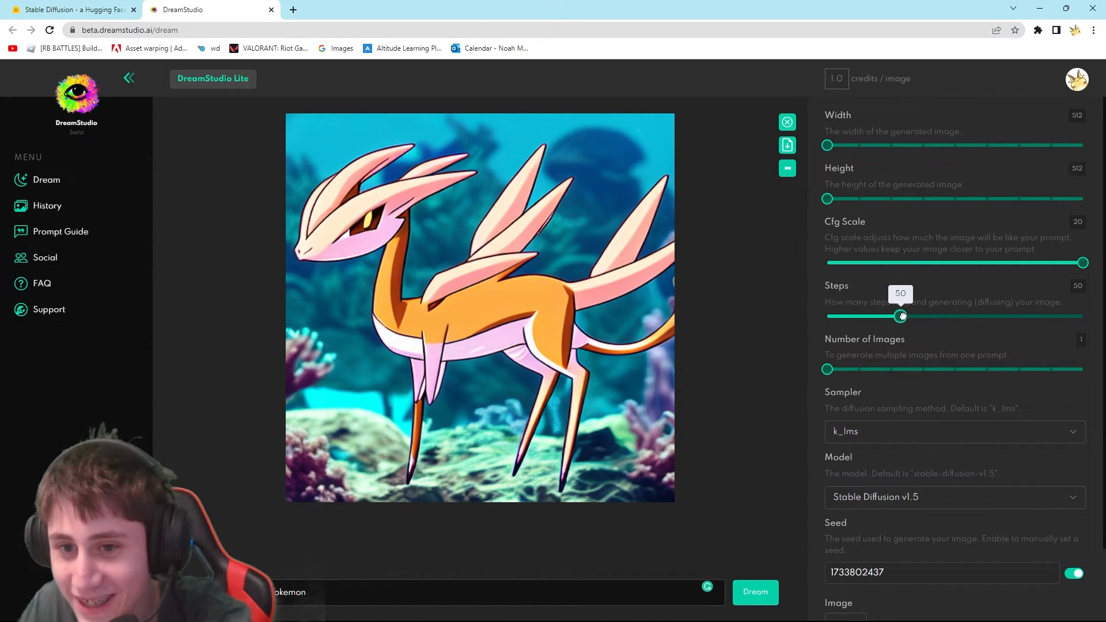
- Raise Steps to 150 and regenerate the same-seed creature, now with a curled horn
left_click_drag(901, 316, 1083, 315)
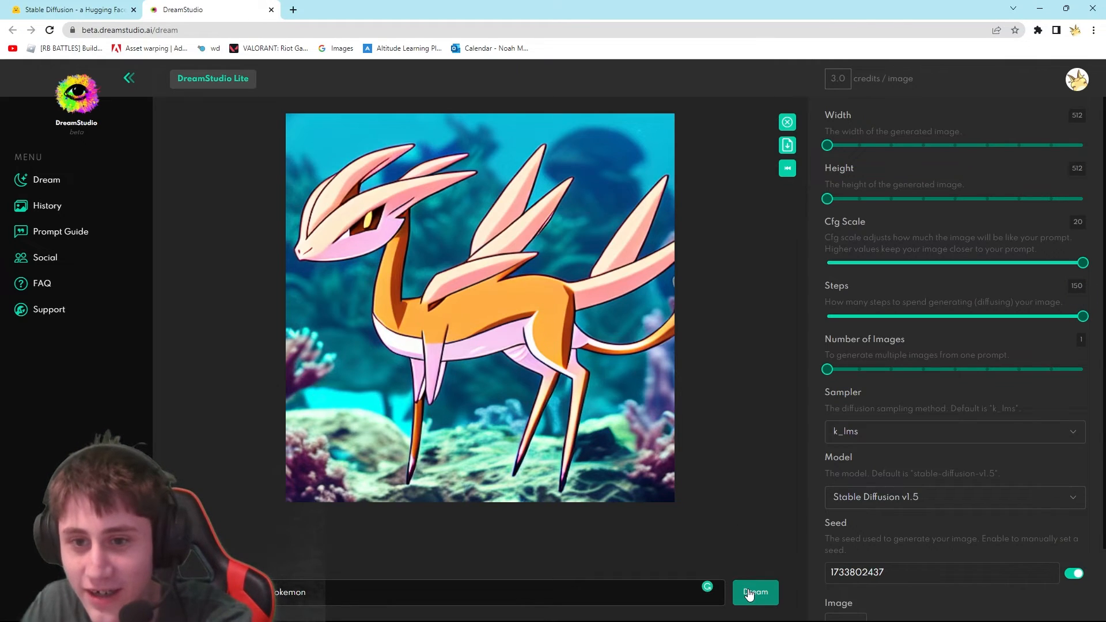
left_click(754, 592)
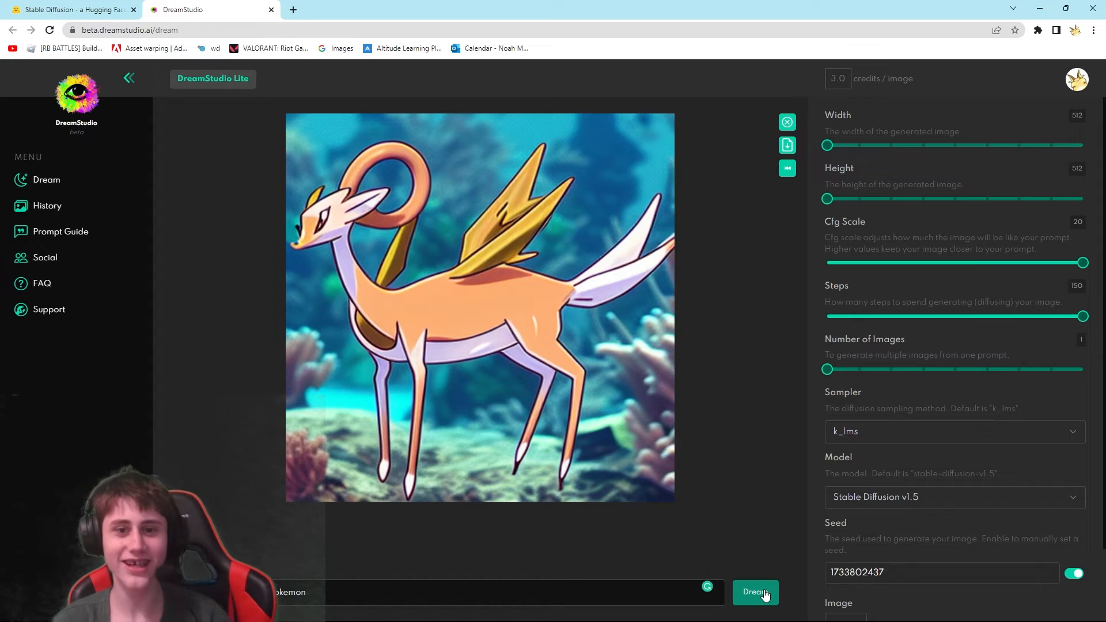
mouse_move(820, 421)
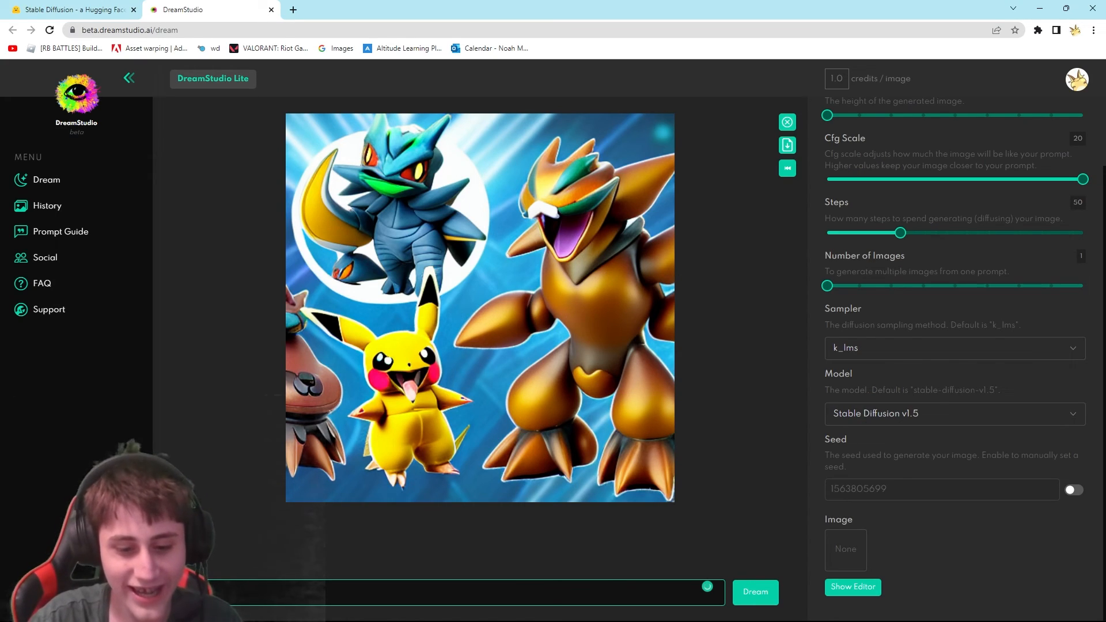
- Generate Pikachu images from several edited prompt variations, ending with two facing each other
type("pekach")
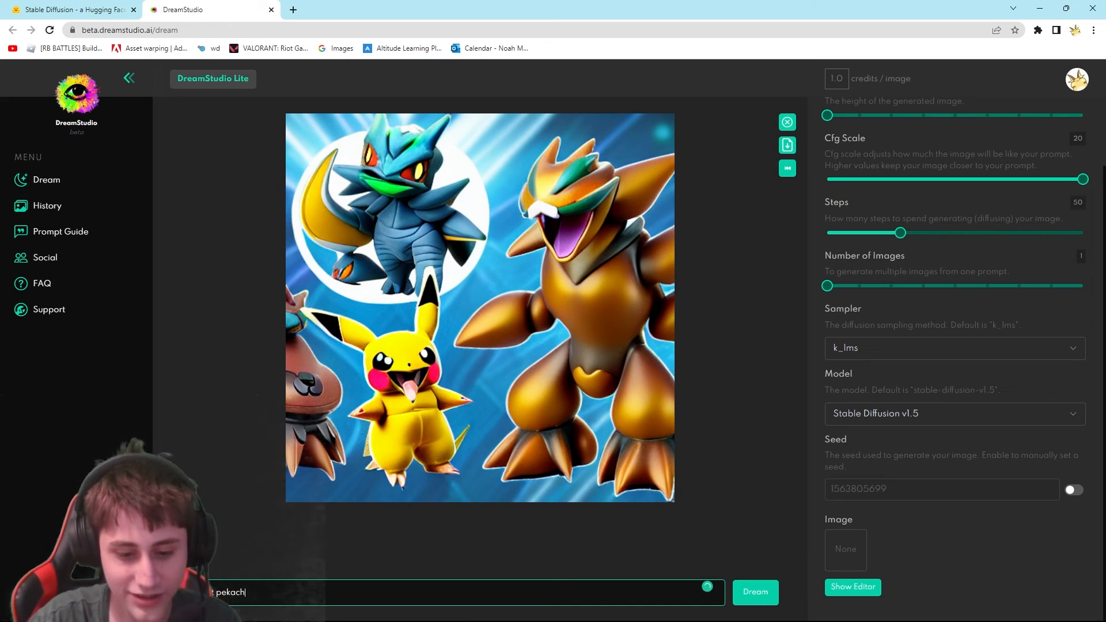
left_click(753, 592)
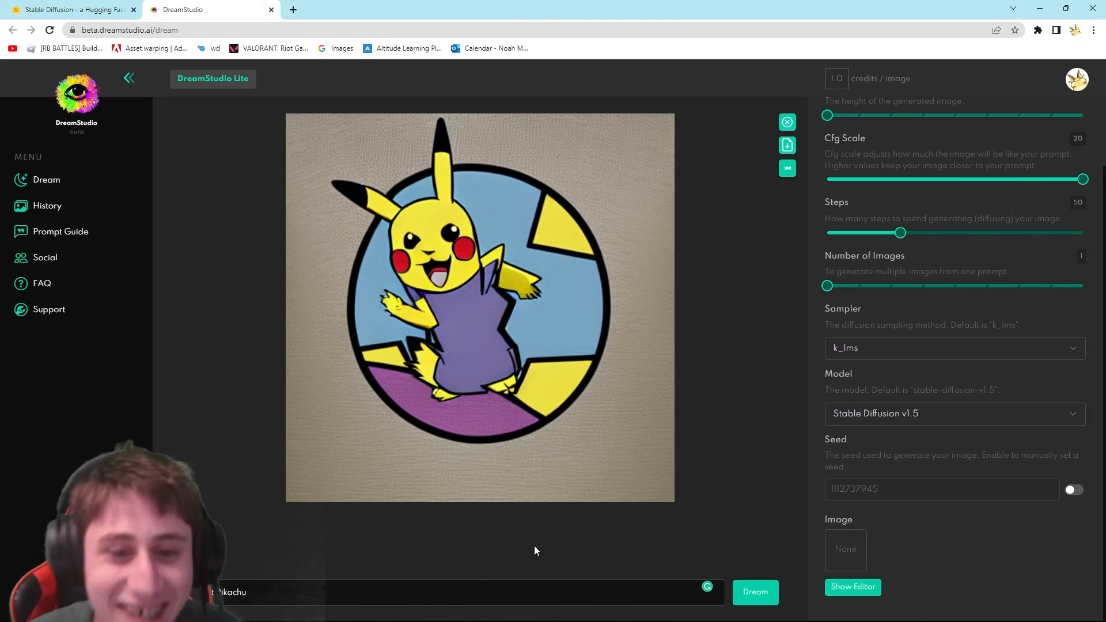
mouse_move(615, 230)
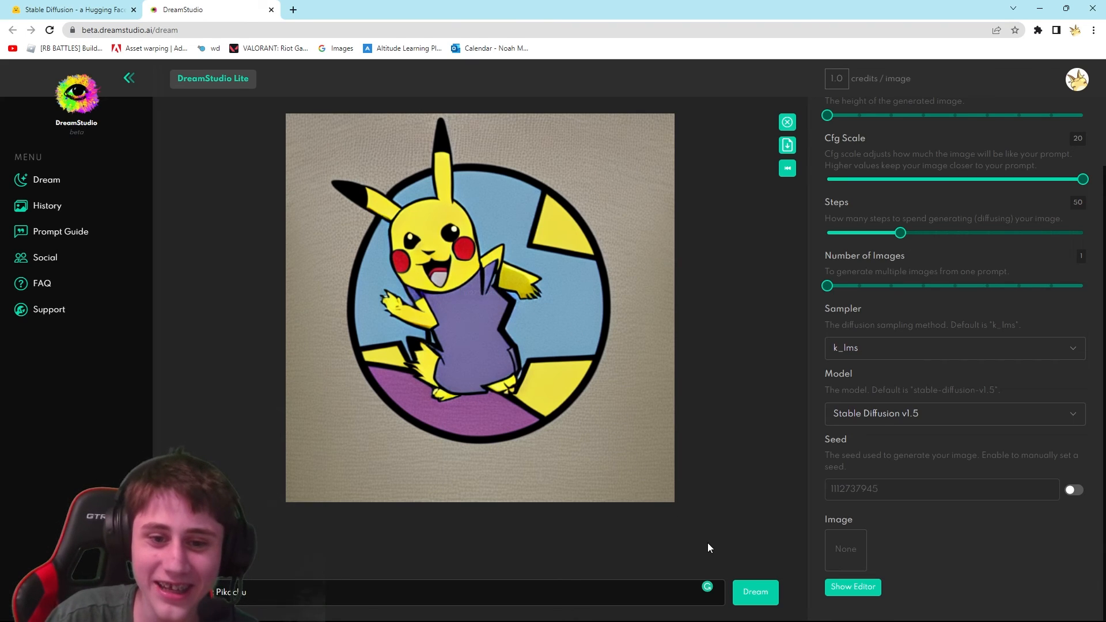
left_click(753, 592)
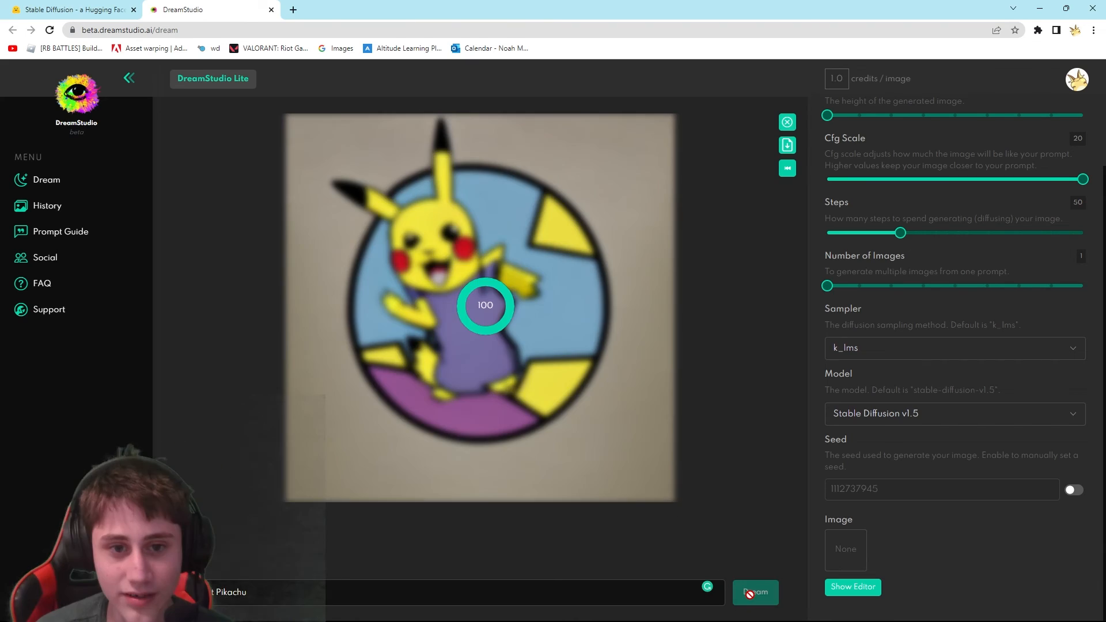
left_click(755, 592)
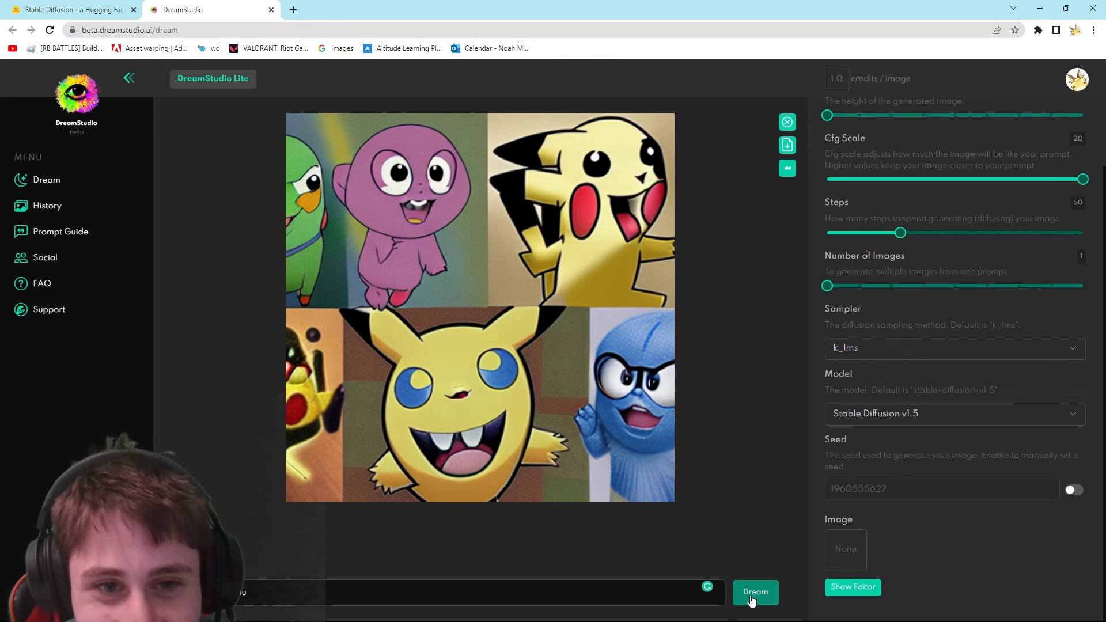
left_click(753, 591)
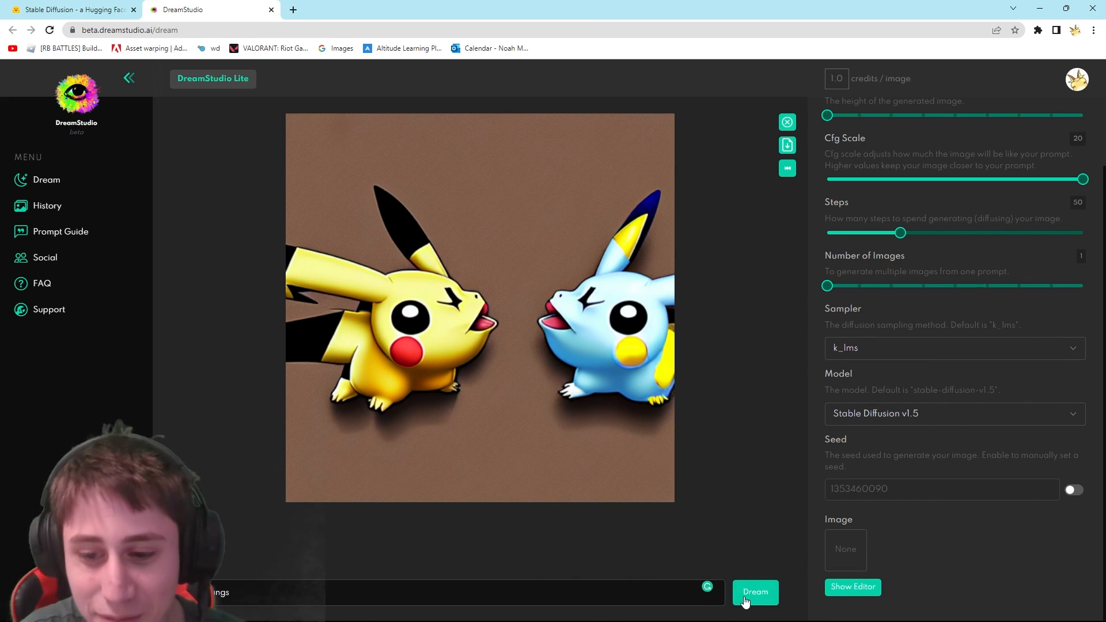
left_click(754, 592)
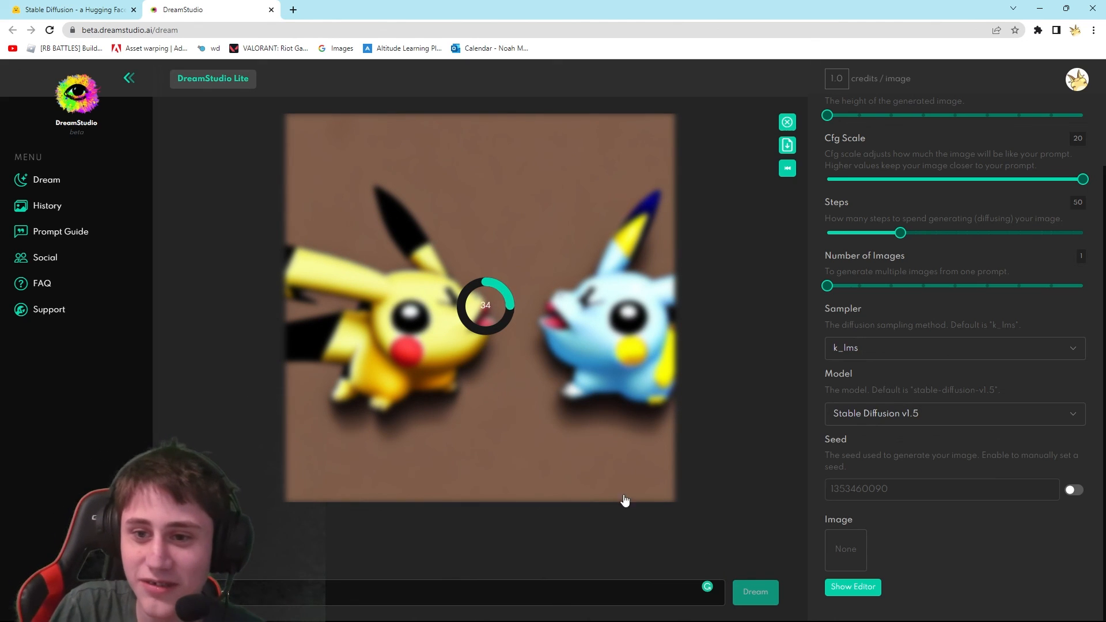